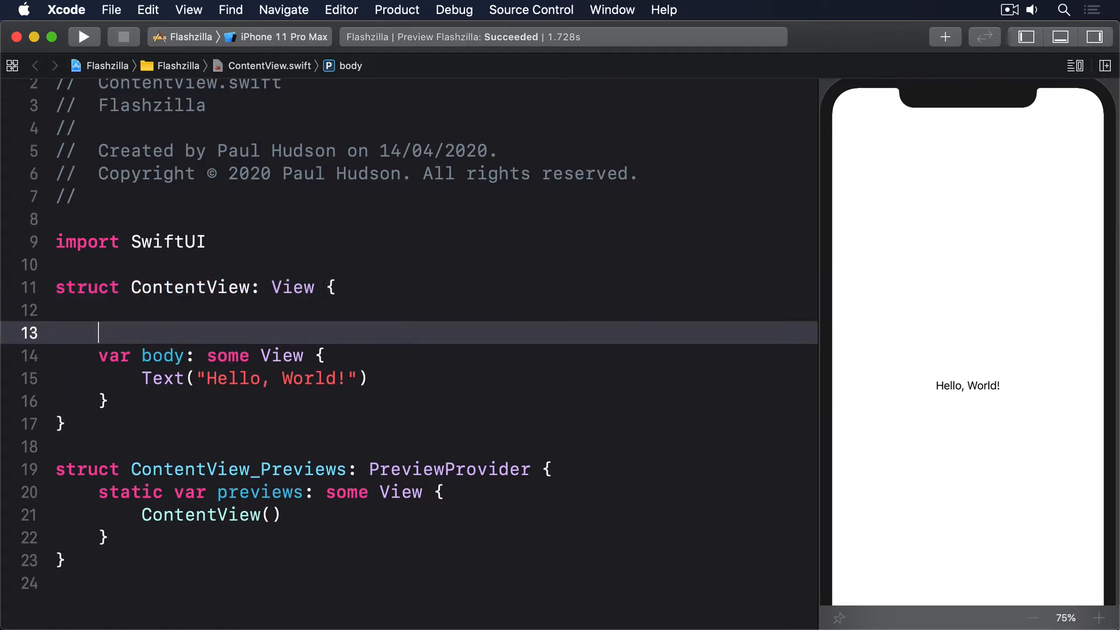
{"action": "type", "text": "@Environment("}
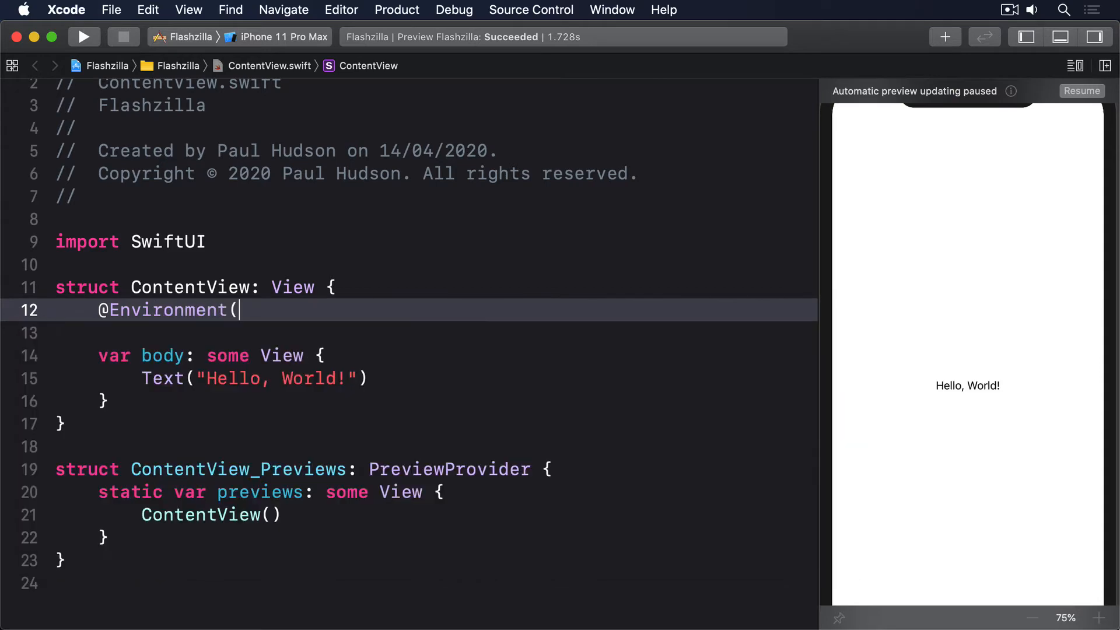
{"action": "type", "text": "\\.accessibilityDif"}
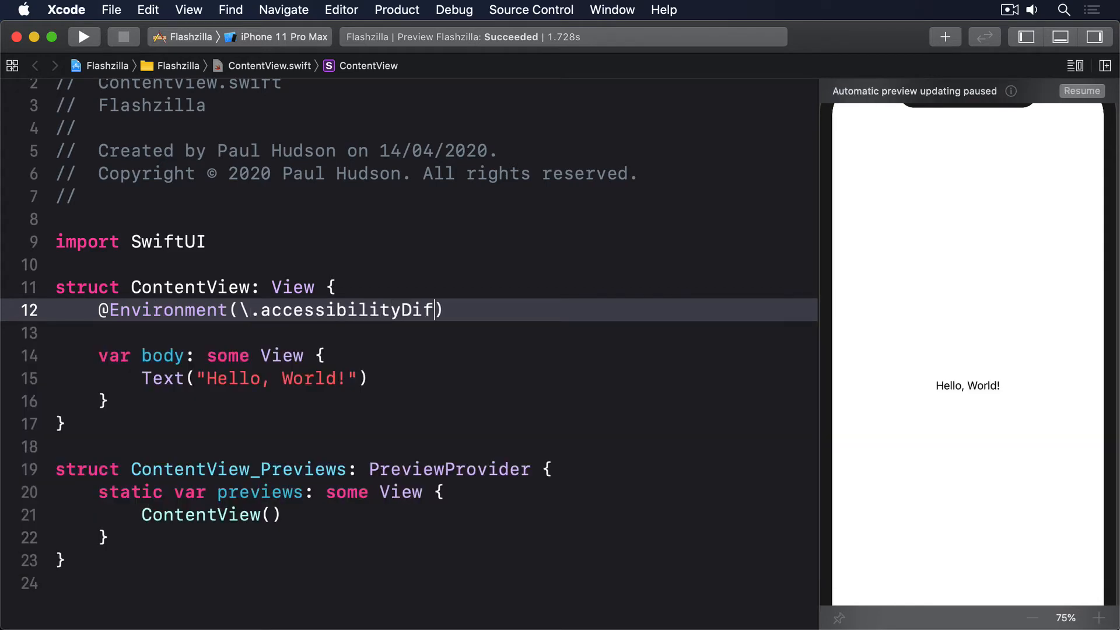
{"action": "type", "text": "ferentiateWithoutColor"}
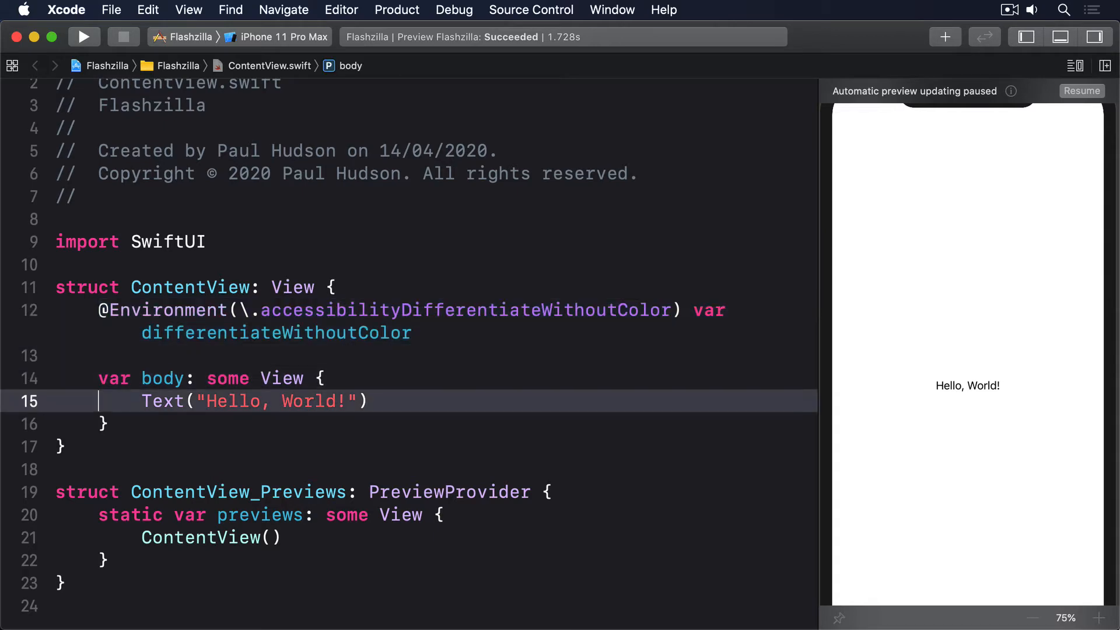
Replace the body text with an HStack of a checkmark.circle image and Text("Success").
{"action": "type", "text": "HStack {"}
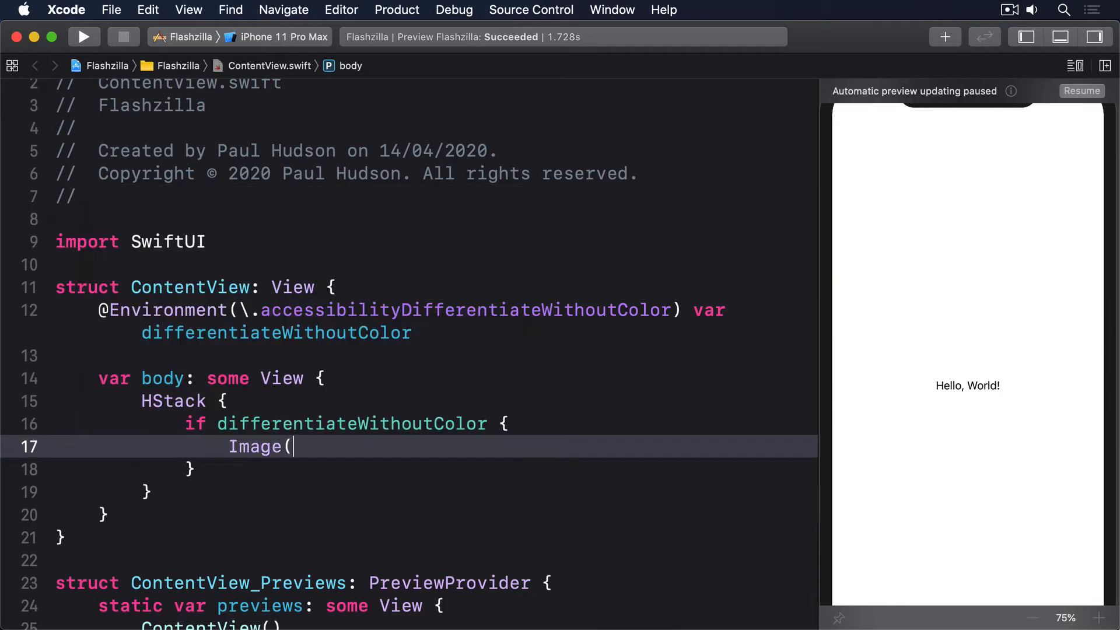
{"action": "type", "text": "systemName: \"checkmark.circle"}
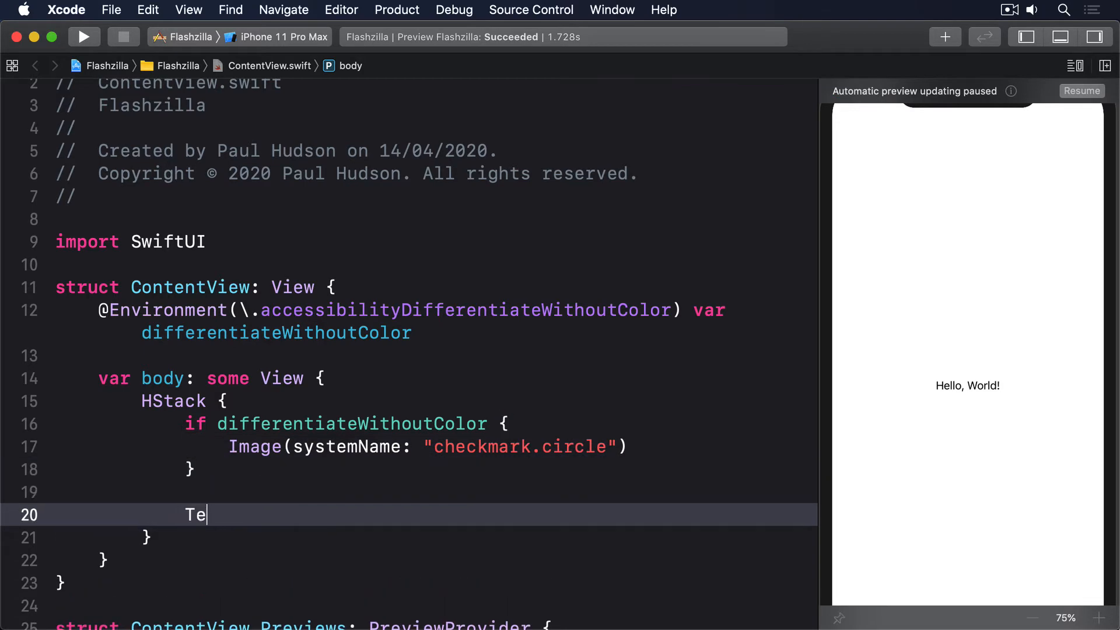
{"action": "type", "text": "xt(\"Success\")"}
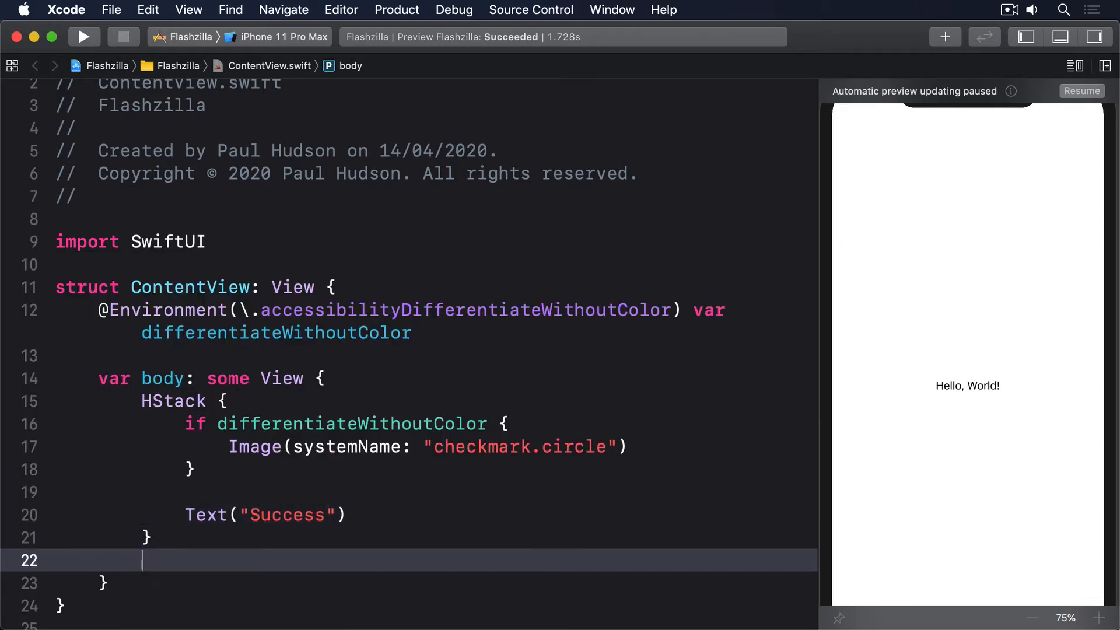
Add padding, a black-or-green background, white foreground colour and a Capsule clip shape.
{"action": "type", "text": ".padding()"}
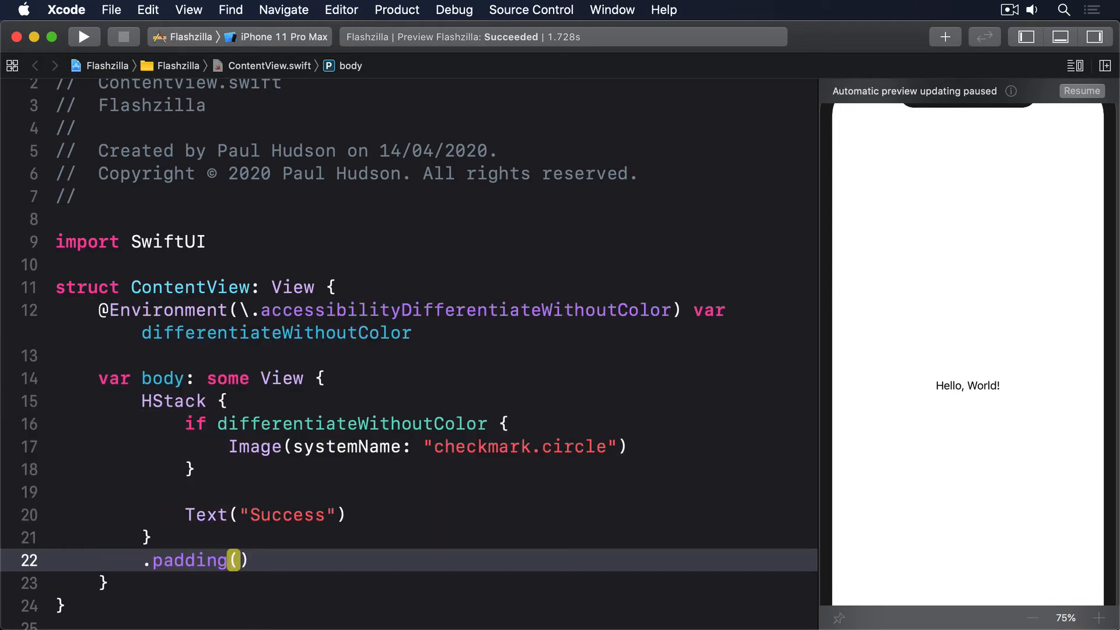
{"action": "type", "text": ".background(differentiateWithoutColor ? Color.black"}
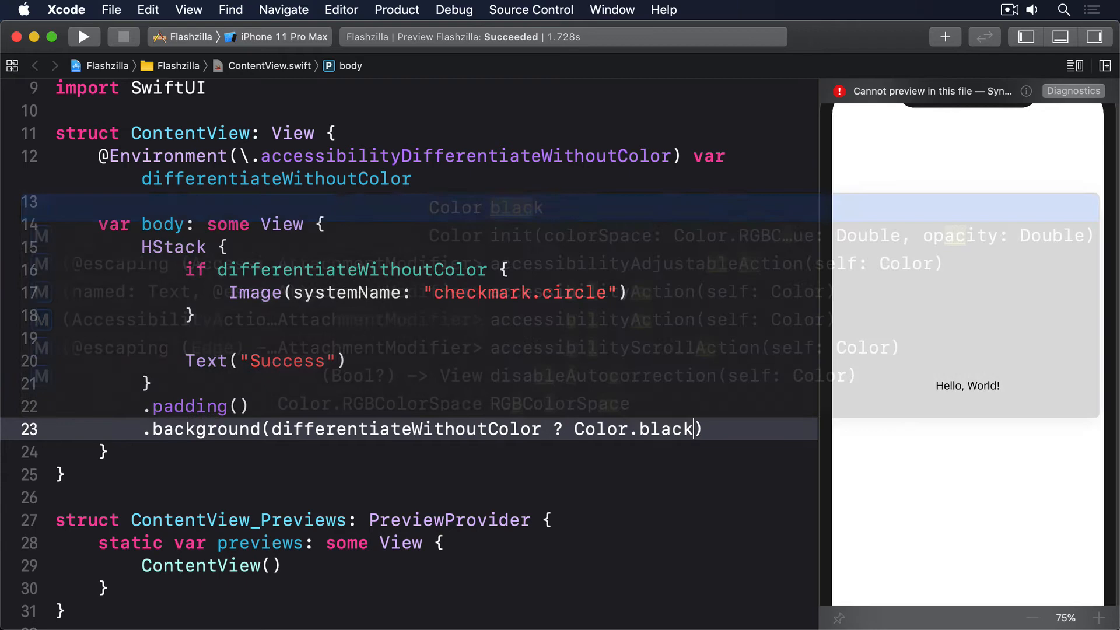
{"action": "type", "text": ": Color.green"}
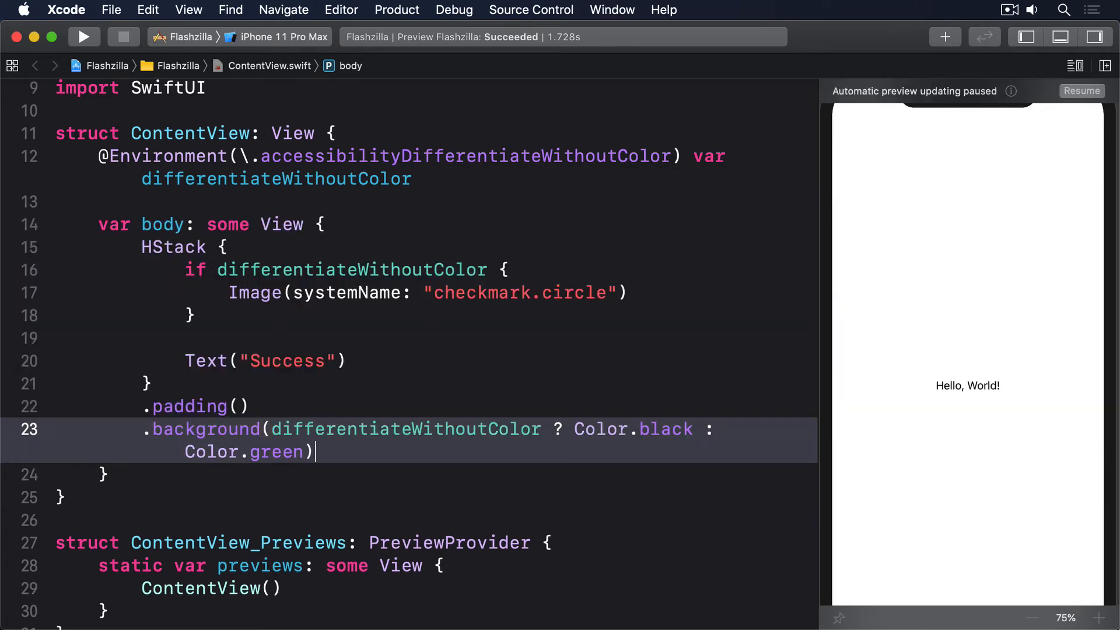
{"action": "type", "text": ".foregroundColor(color: Color?"}
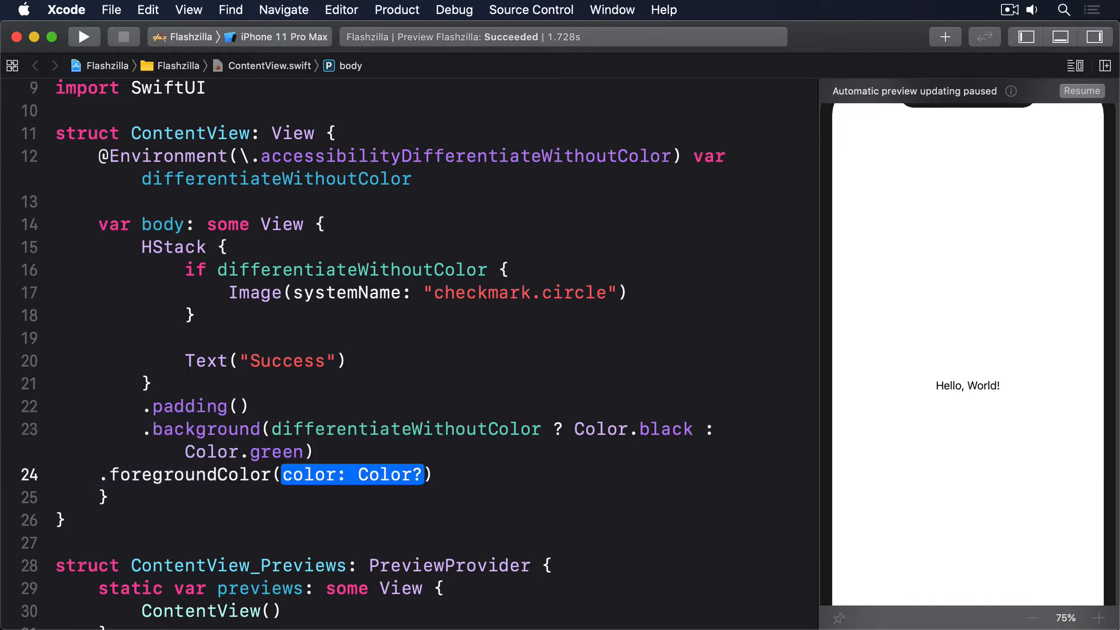
{"action": "type", "text": "Color.white"}
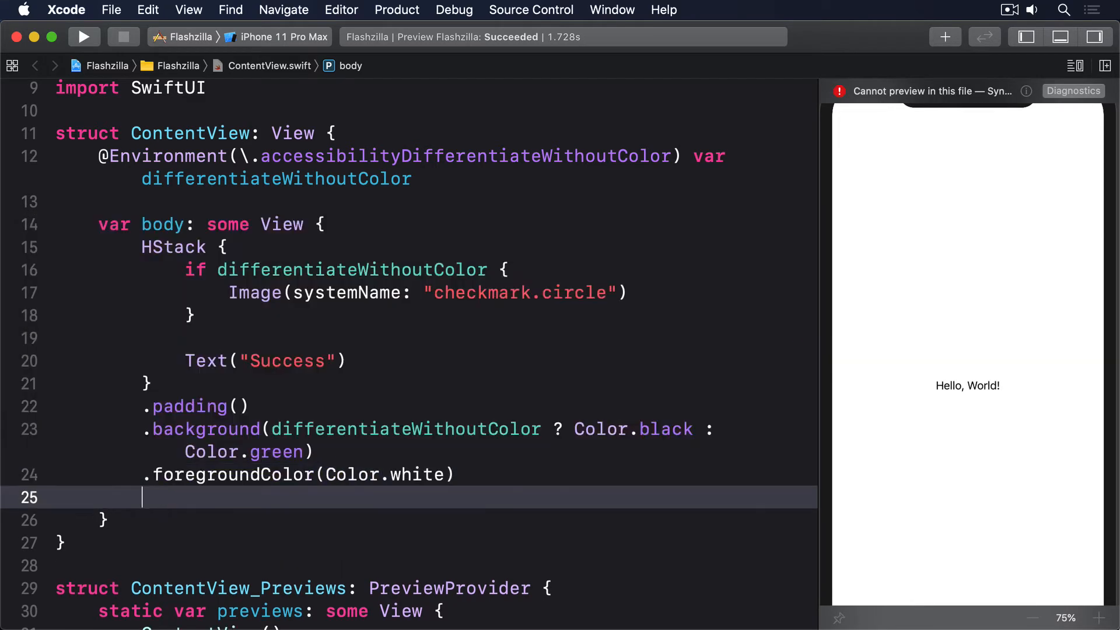
{"action": "type", "text": ".clipShape(Capsule("}
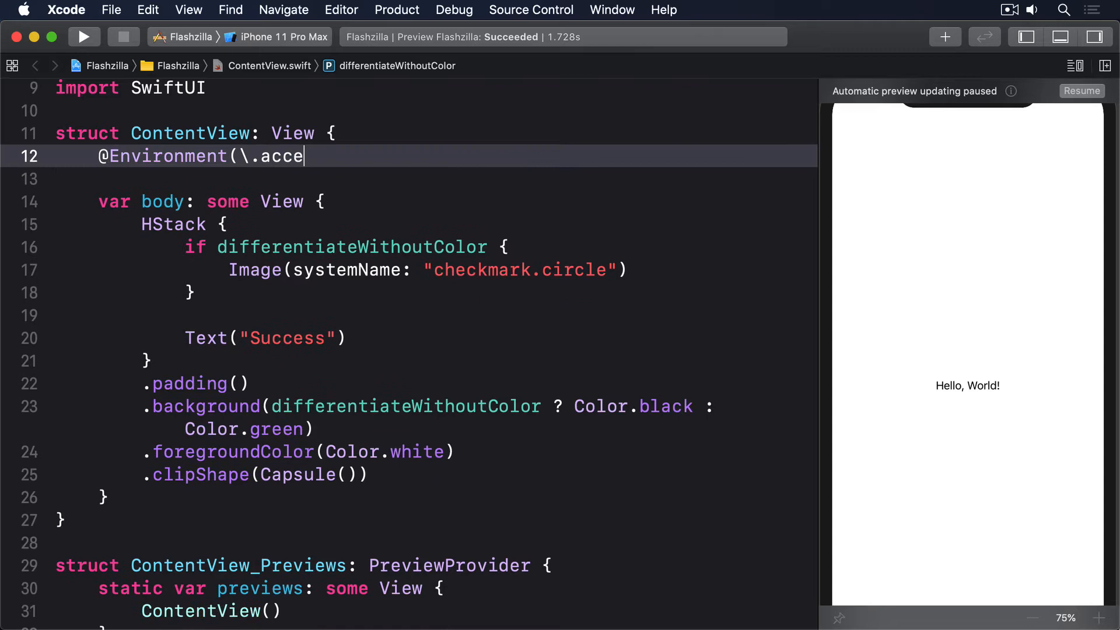
{"action": "type", "text": "ssibilityReduceMotion"}
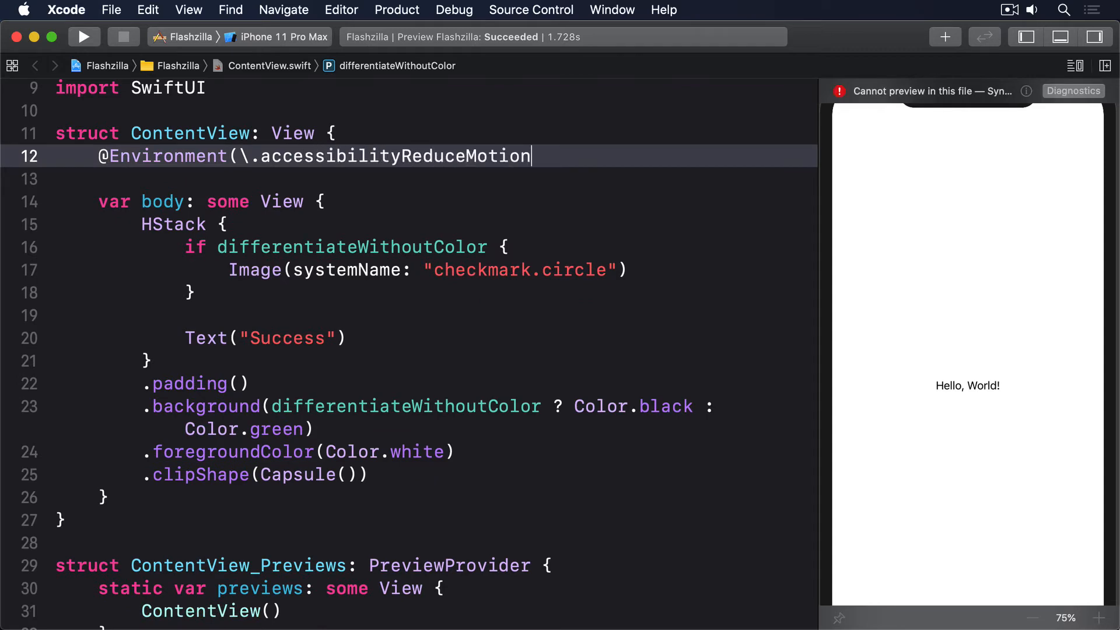
{"action": "type", "text": ") var reduceMotion"}
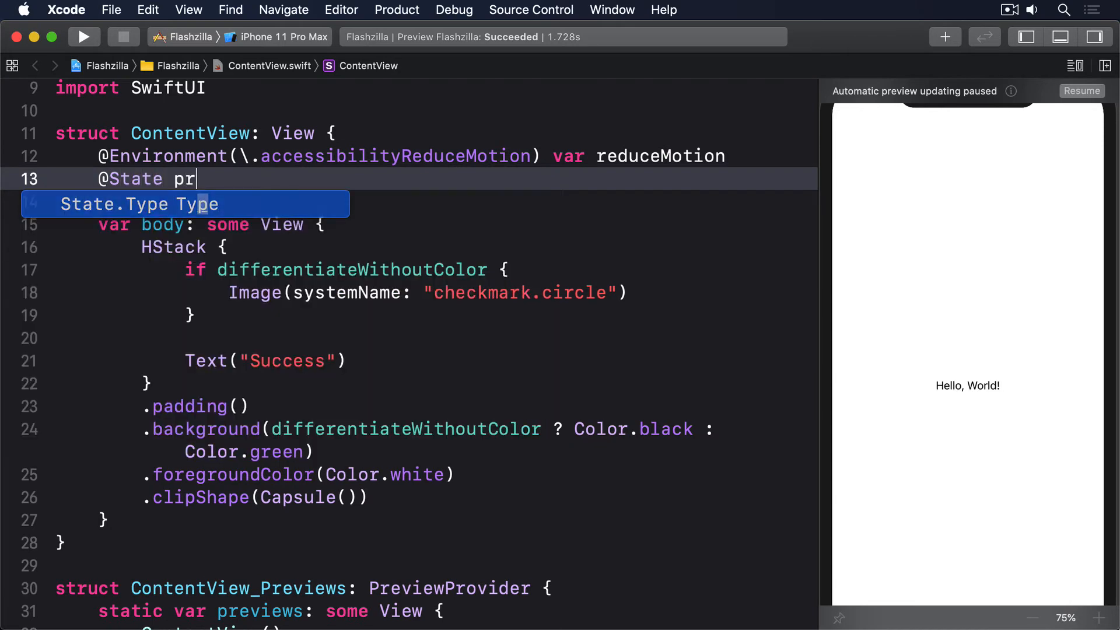
{"action": "type", "text": "ivate var scale"}
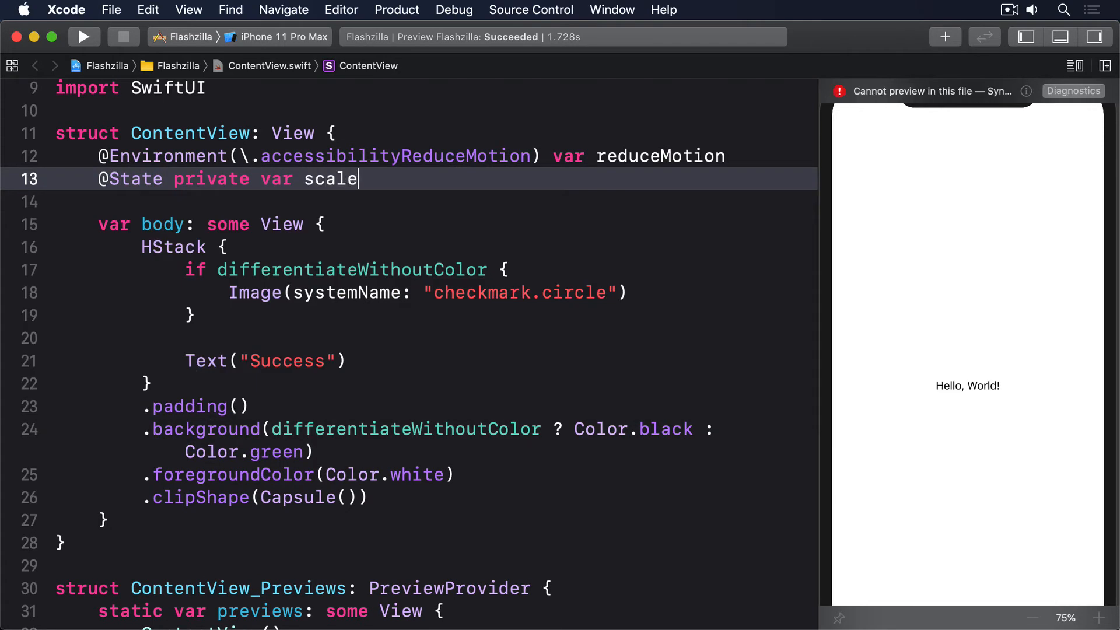
{"action": "type", "text": ": CGFloat = 1"}
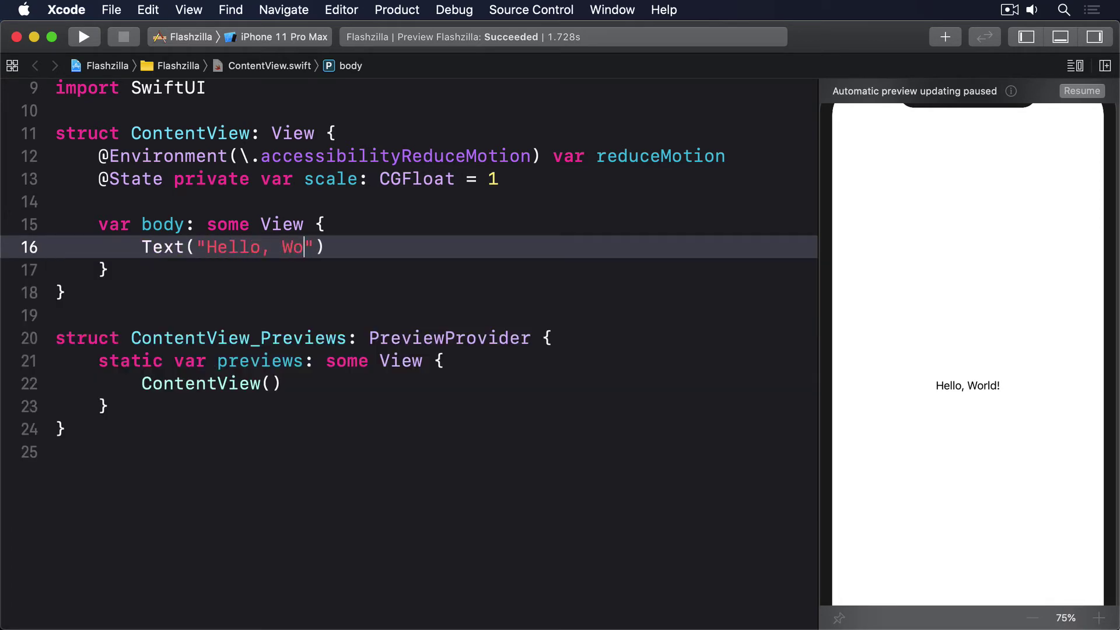
Finish the Hello World text and add an if reduceMotion / else branch to the tap handler.
{"action": "type", "text": "rld!\")"}
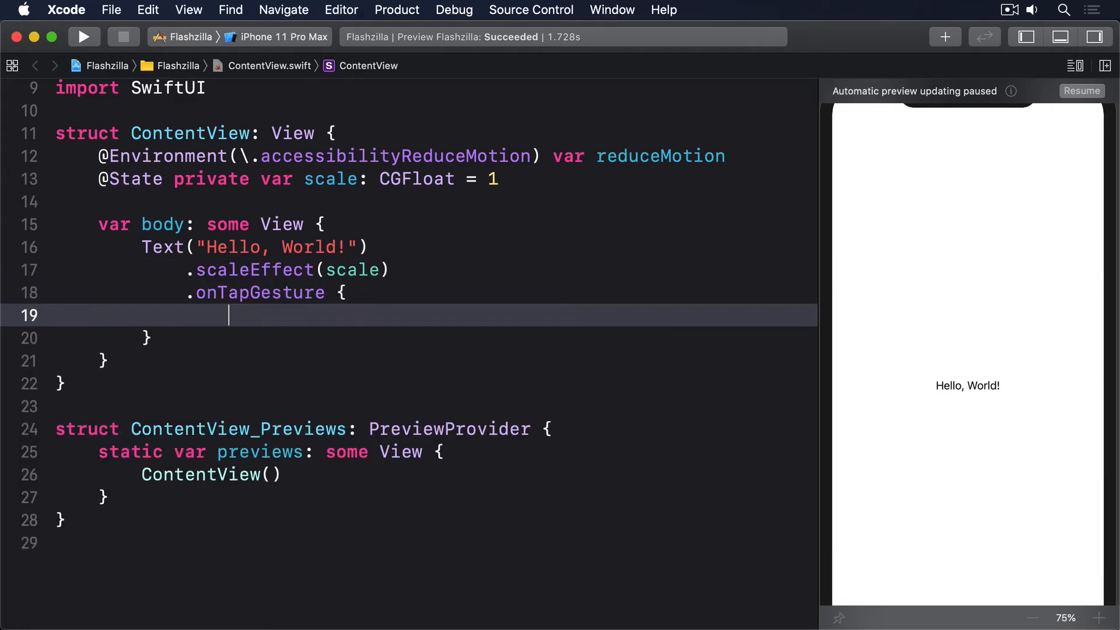
{"action": "type", "text": "if self.reduceMotio"}
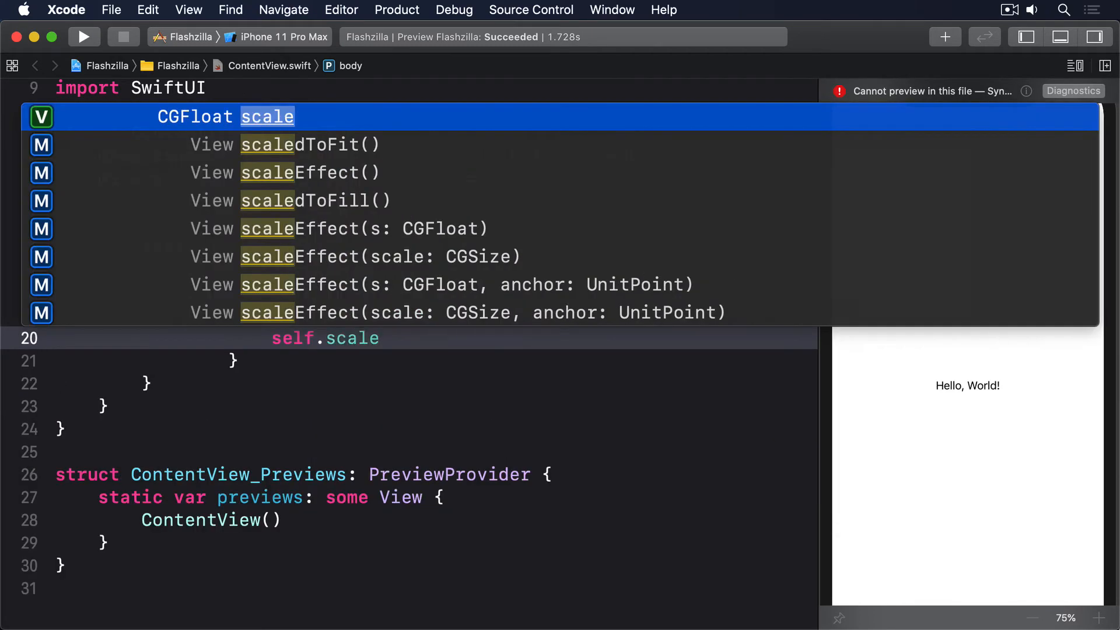
{"action": "type", "text": "} e"}
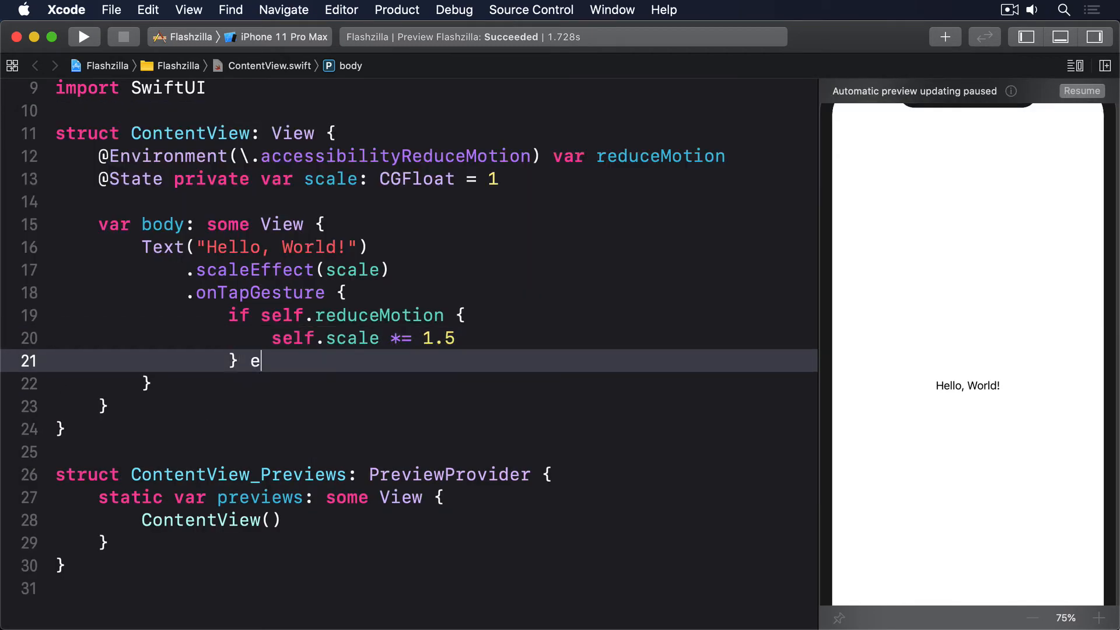
{"action": "type", "text": "lse {"}
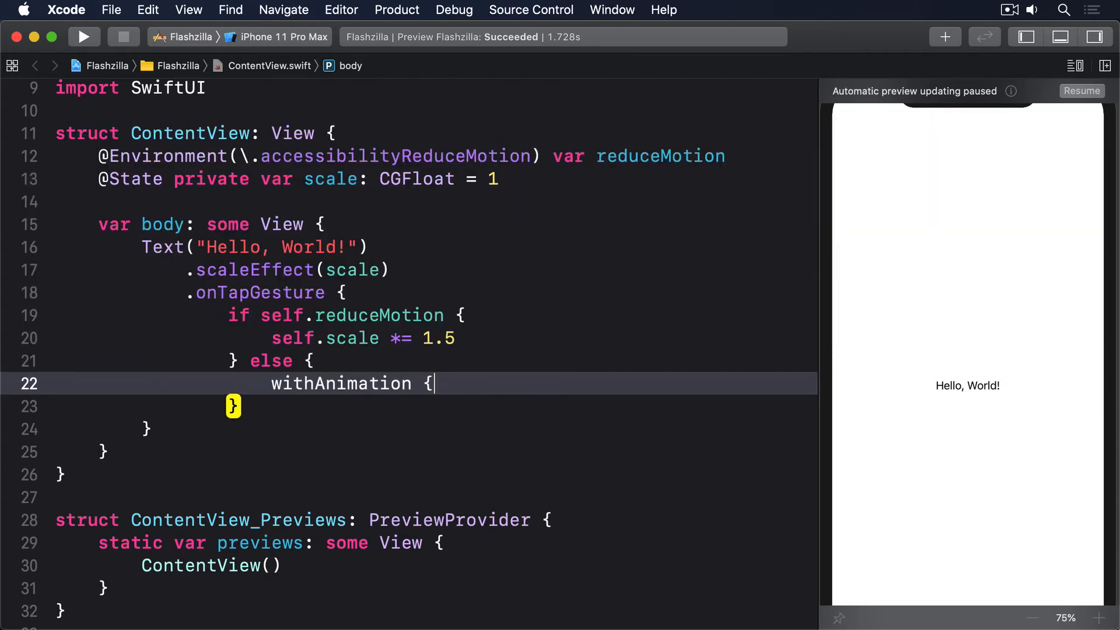
Multiply scale by 1.5 in the else branch and add a blank line above ContentView.
{"action": "type", "text": "self.scale *= 1."}
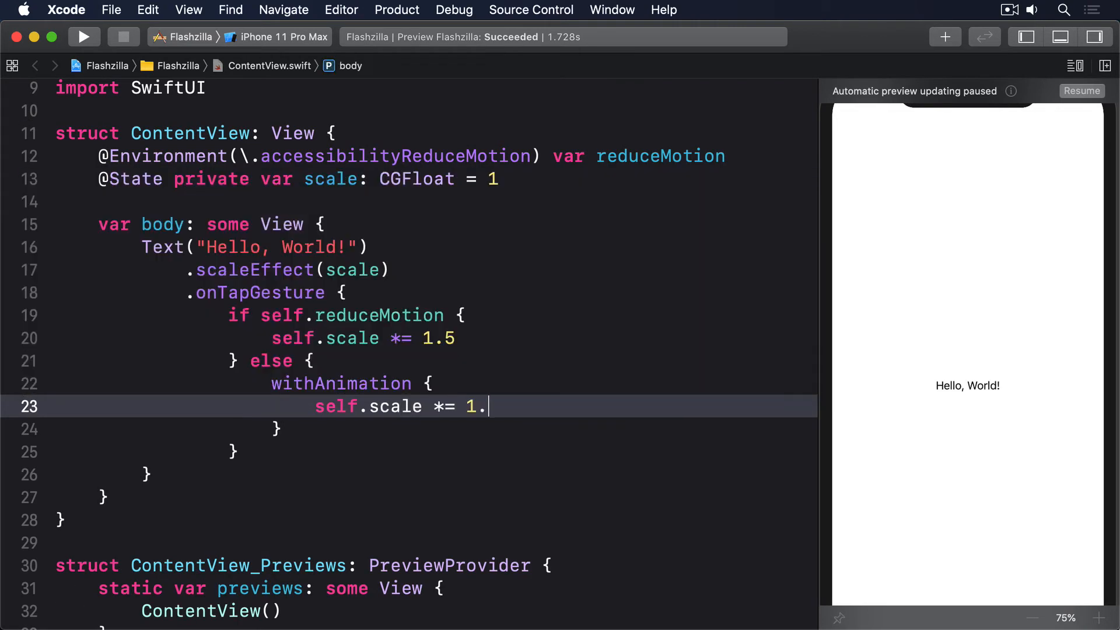
{"action": "type", "text": "5"}
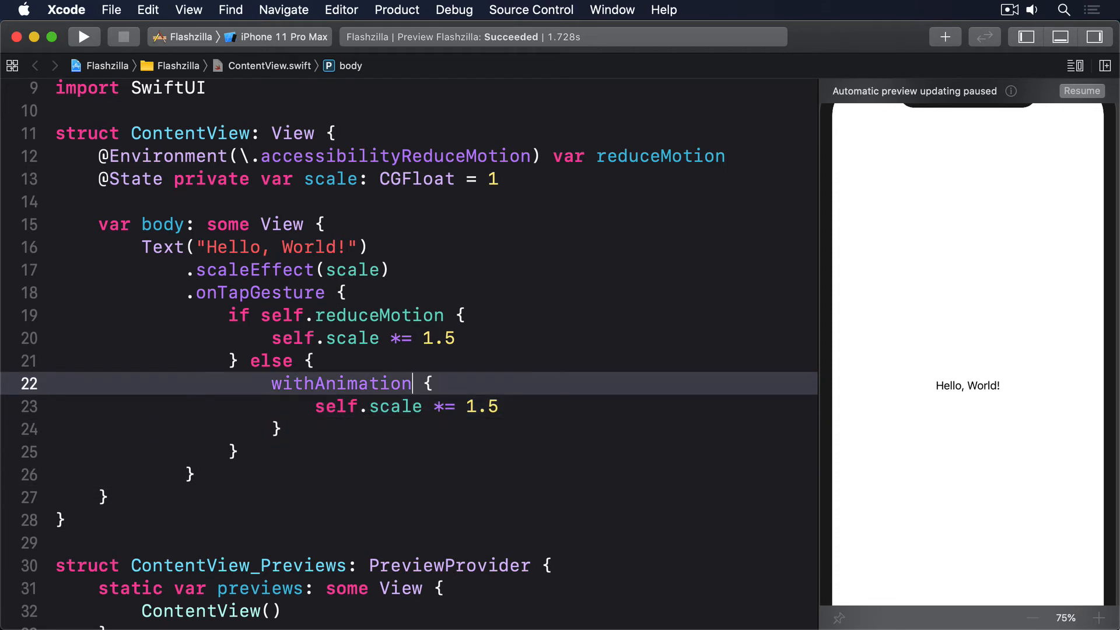
{"action": "double_click", "coordinate": [340, 384]}
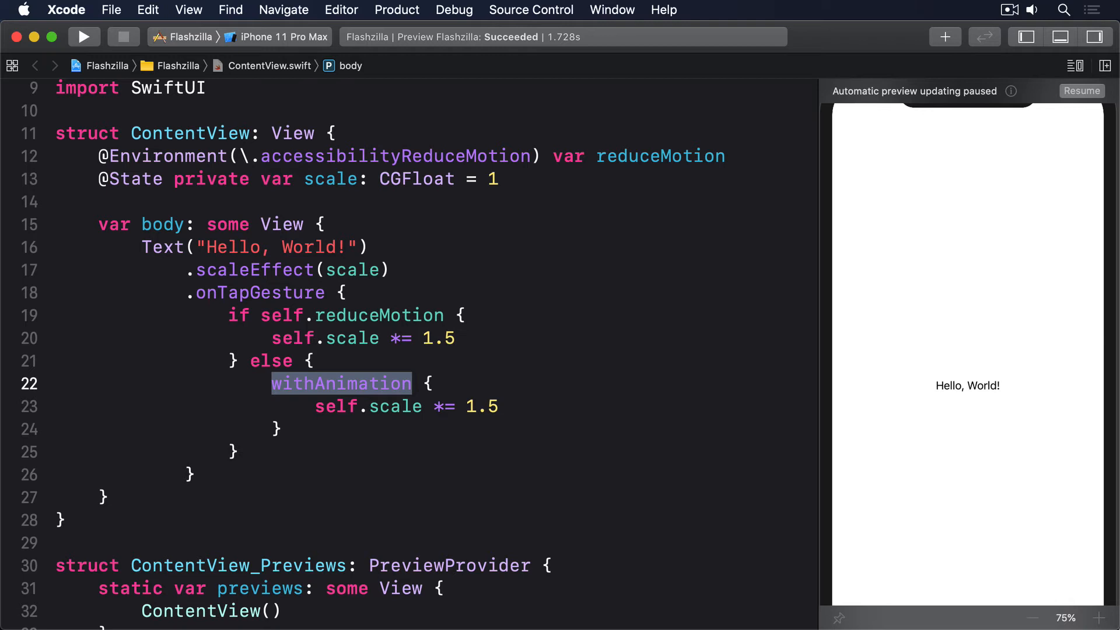
{"action": "left_click", "coordinate": [270, 315]}
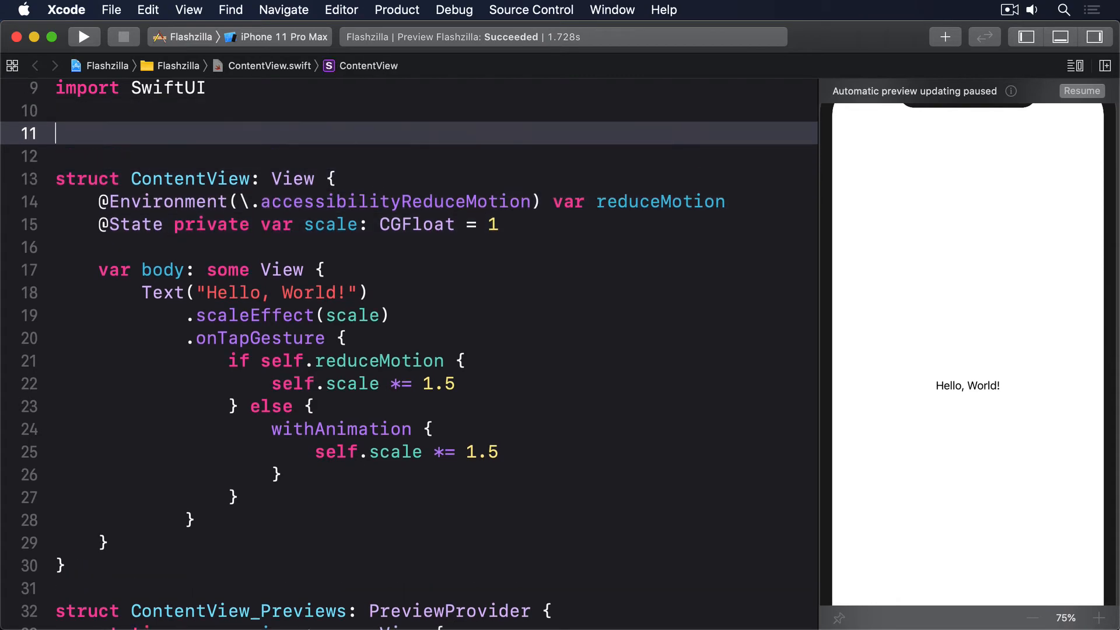
Declare func withOptionalAnimation<Result>(_ animation: Animation?, _ body: () throws -> Result) rethrows.
{"action": "type", "text": "func withOptio"}
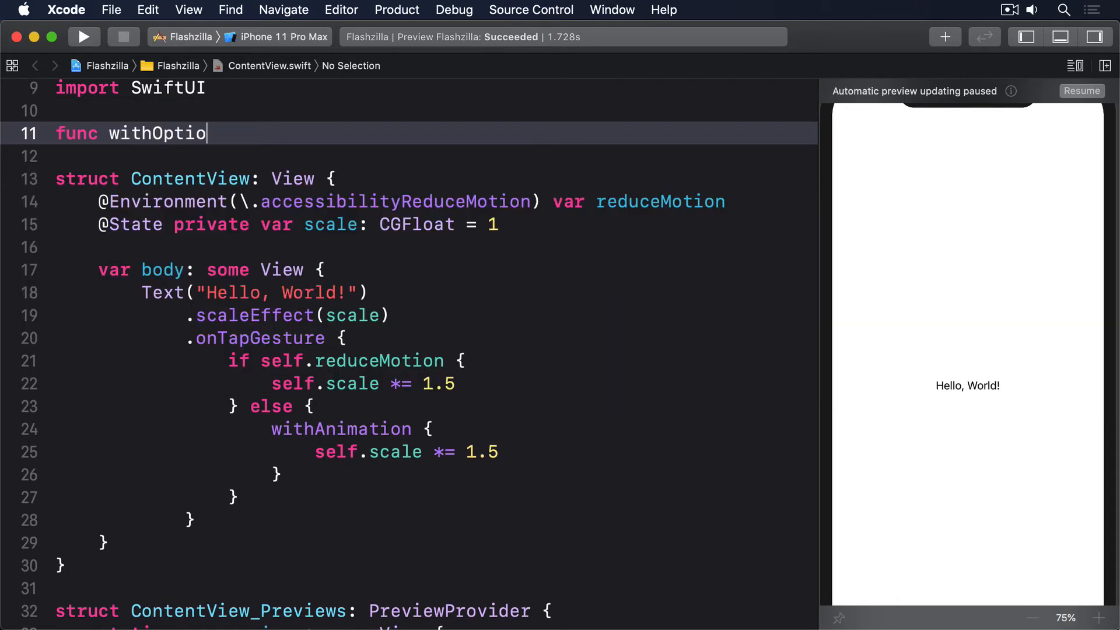
{"action": "type", "text": "nalAnimation<"}
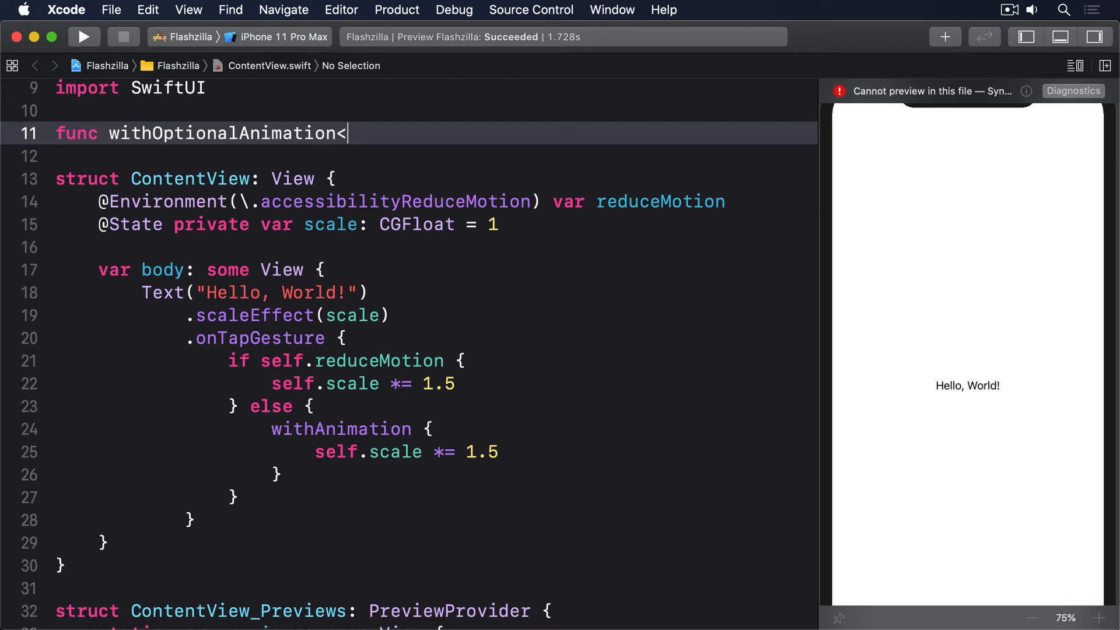
{"action": "type", "text": "Result>(_ a"}
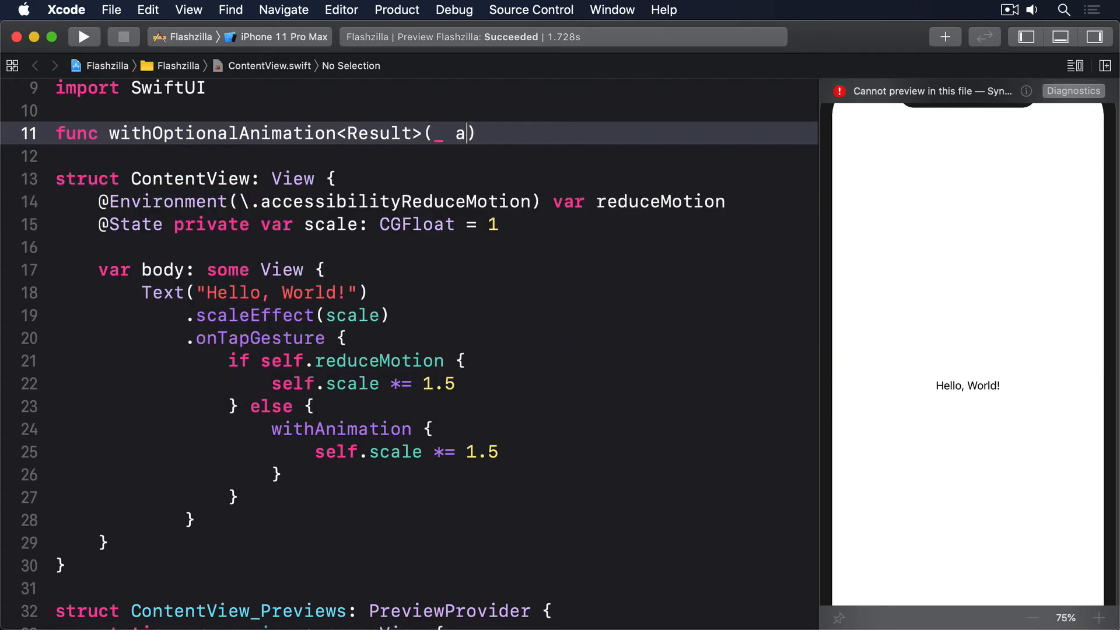
{"action": "type", "text": "nimation: Animation? = .default, _ body"}
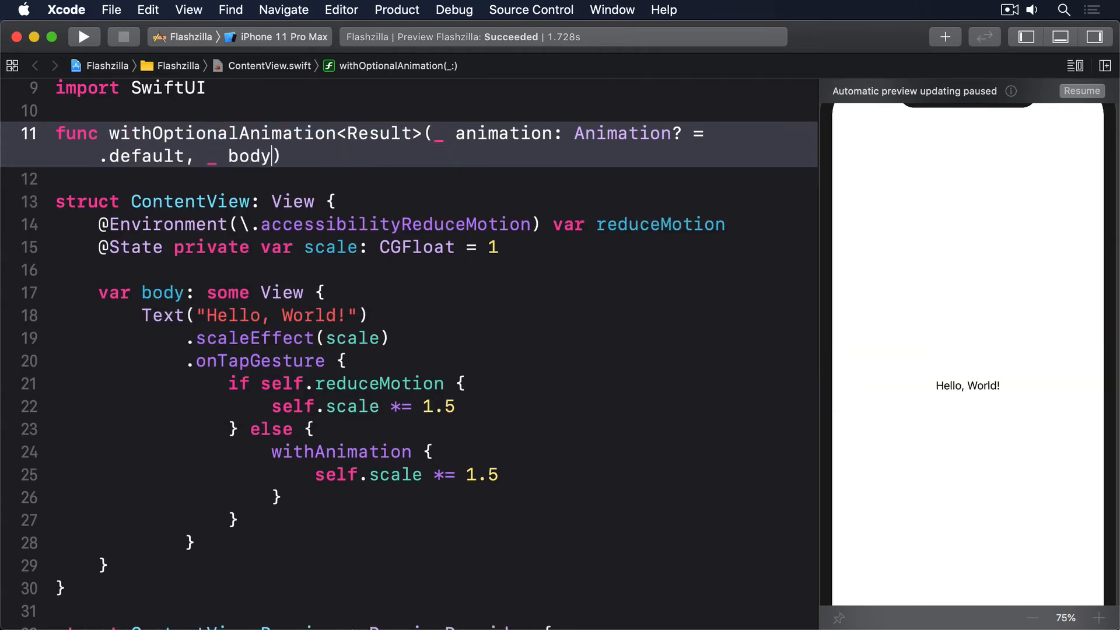
{"action": "type", "text": "\" \""}
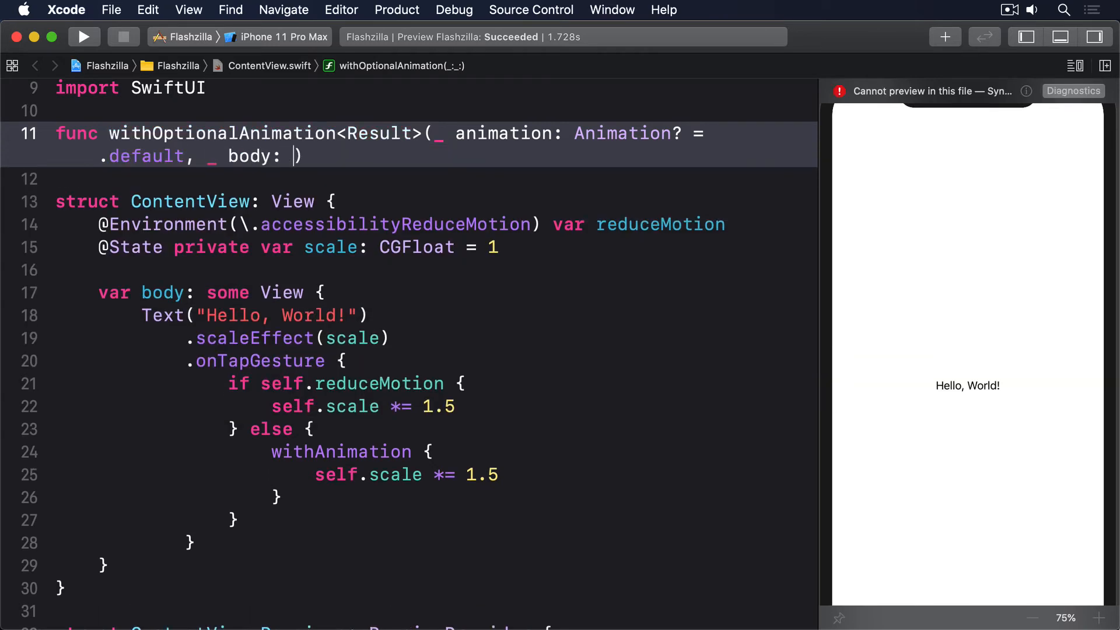
{"action": "type", "text": "() throws ->"}
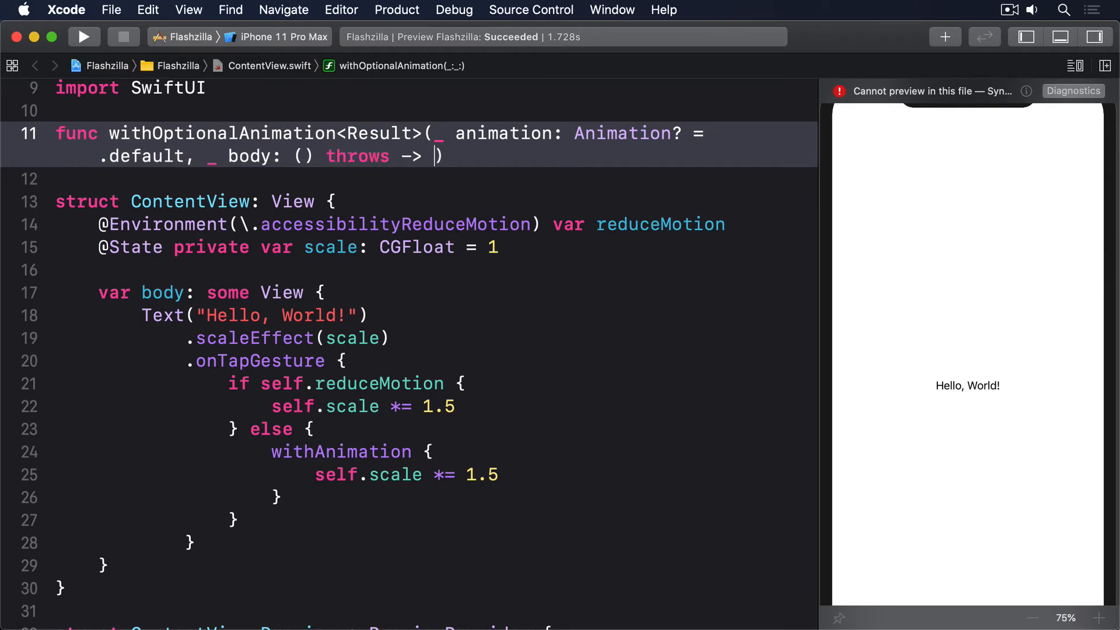
{"action": "type", "text": "Result) rethrows -> Result"}
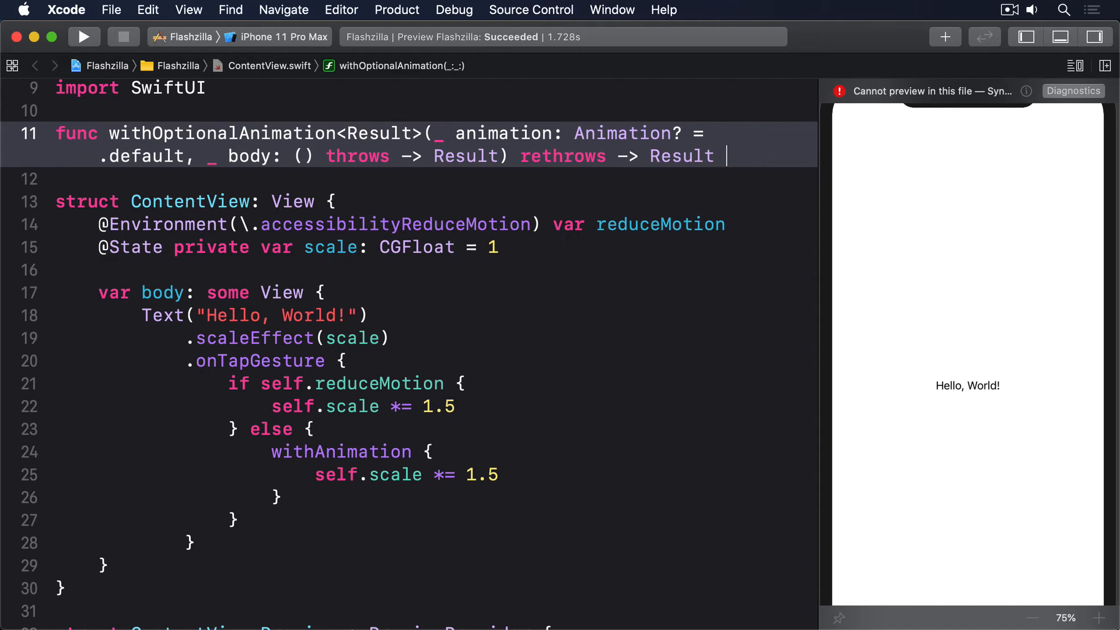
Return try body() when isReduceMotionEnabled, else withAnimation, and call it from the tap handler.
{"action": "type", "text": "{ if UI"}
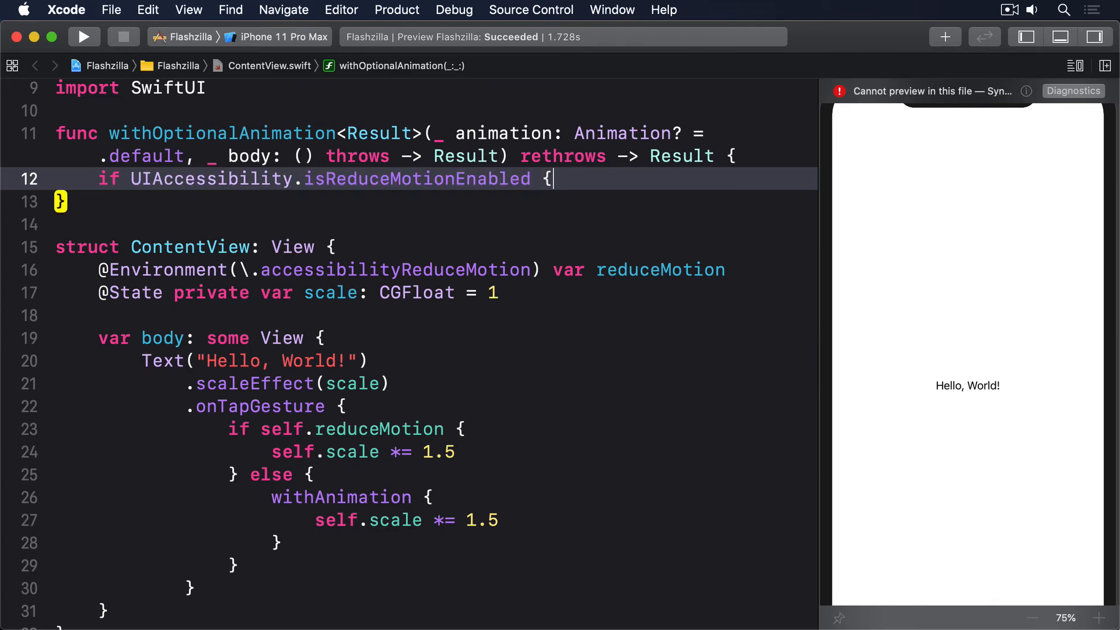
{"action": "type", "text": "return try body()"}
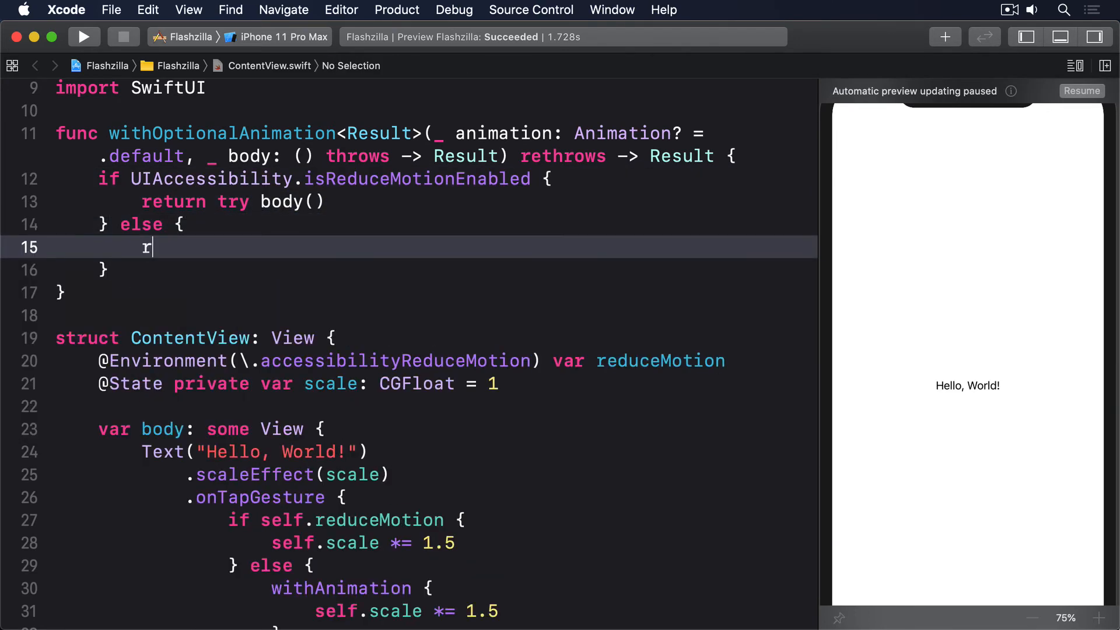
{"action": "type", "text": "eturn try withAnimation(animation, body"}
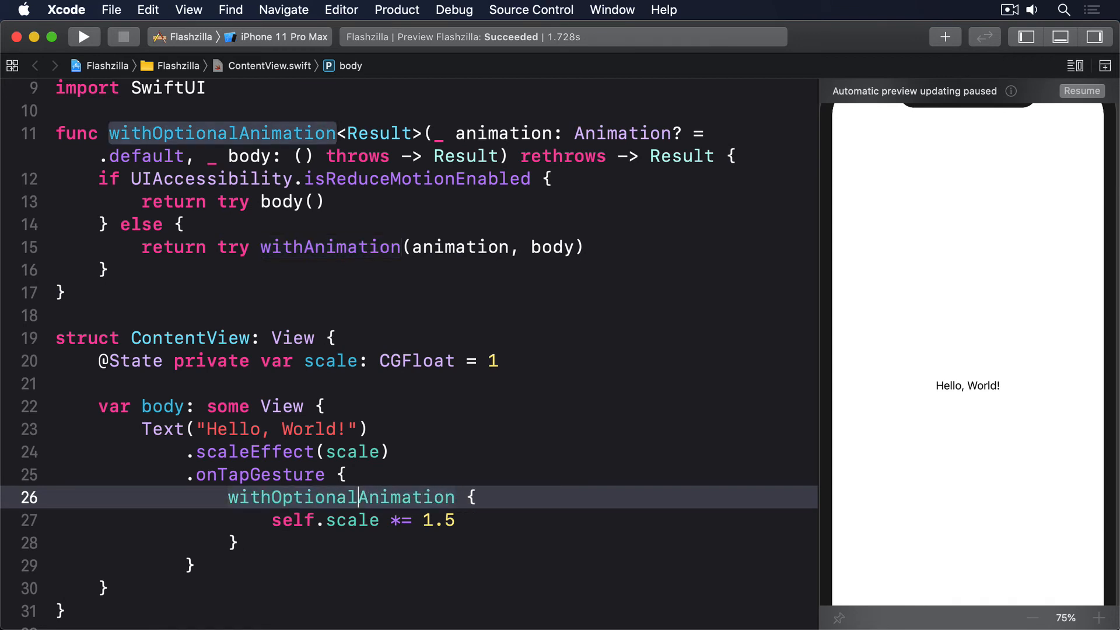
Select the withOptionalAnimation call, build with Cmd+B, and move to the scale property line.
{"action": "double_click", "coordinate": [340, 497]}
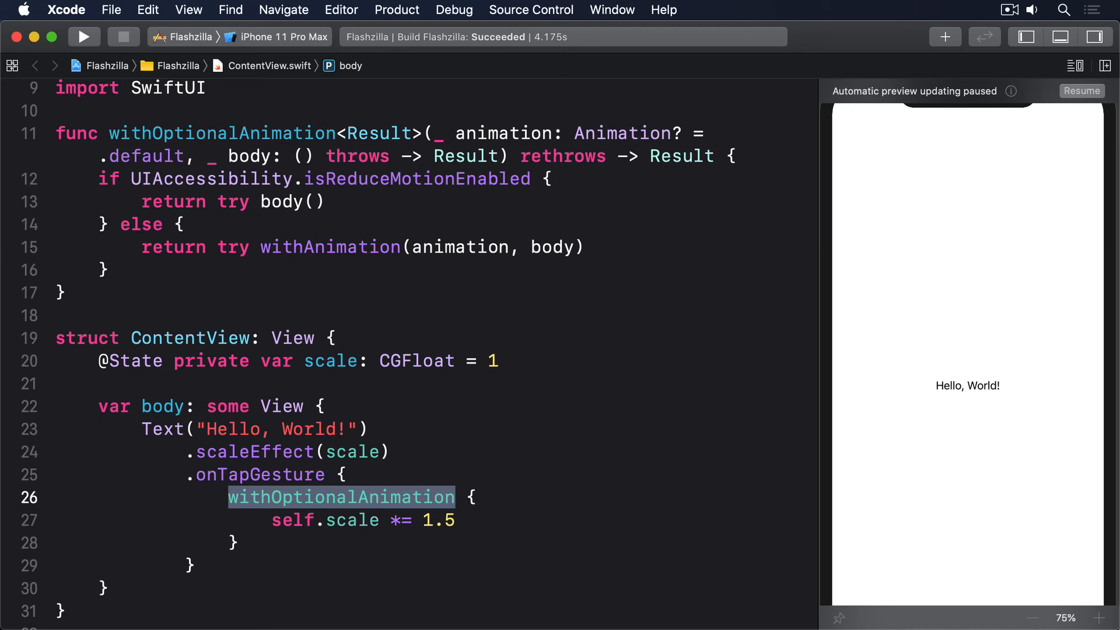
{"action": "left_click", "coordinate": [228, 475]}
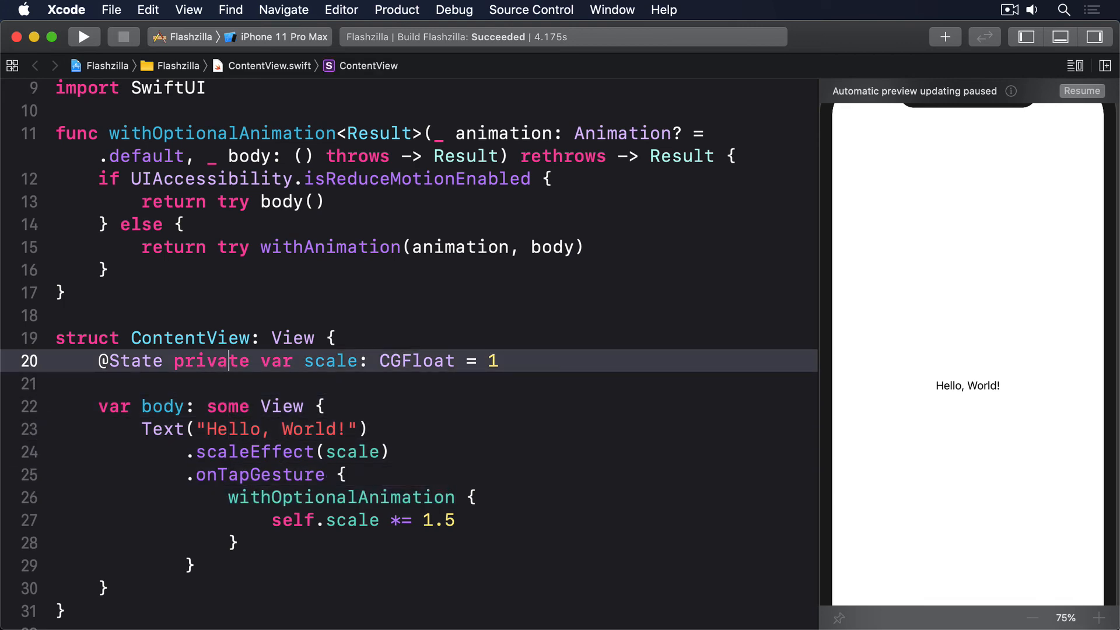
Read reduceTransparency and give the padded text a black or black-opacity background.
{"action": "type", "text": "@Environment(\\.accessibilityReduceTransparenc"}
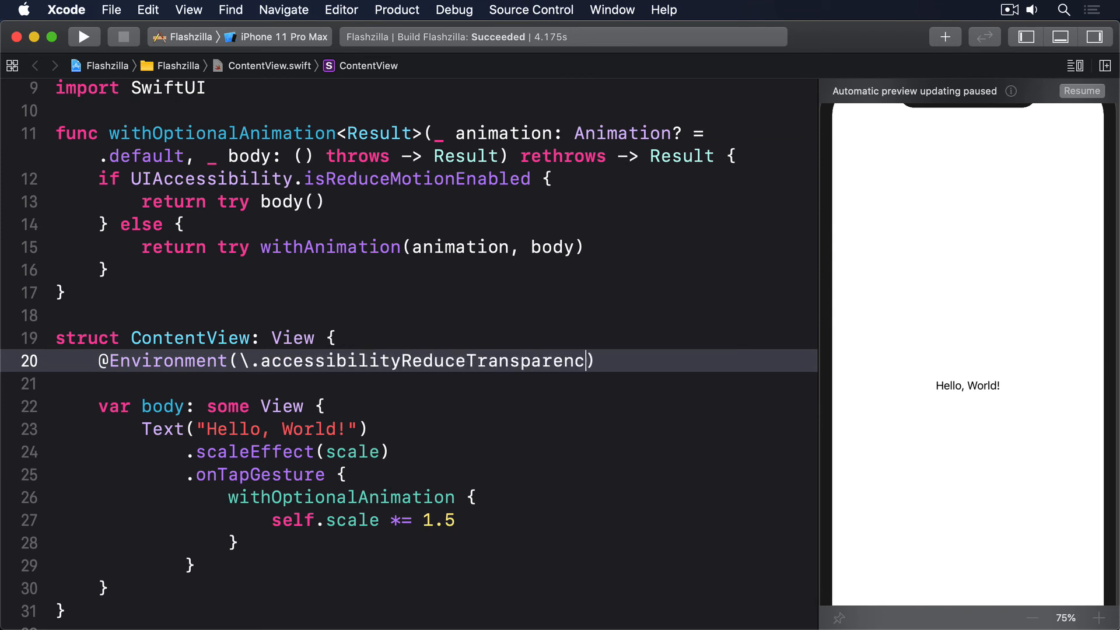
{"action": "type", "text": "y) var reduceTransparency"}
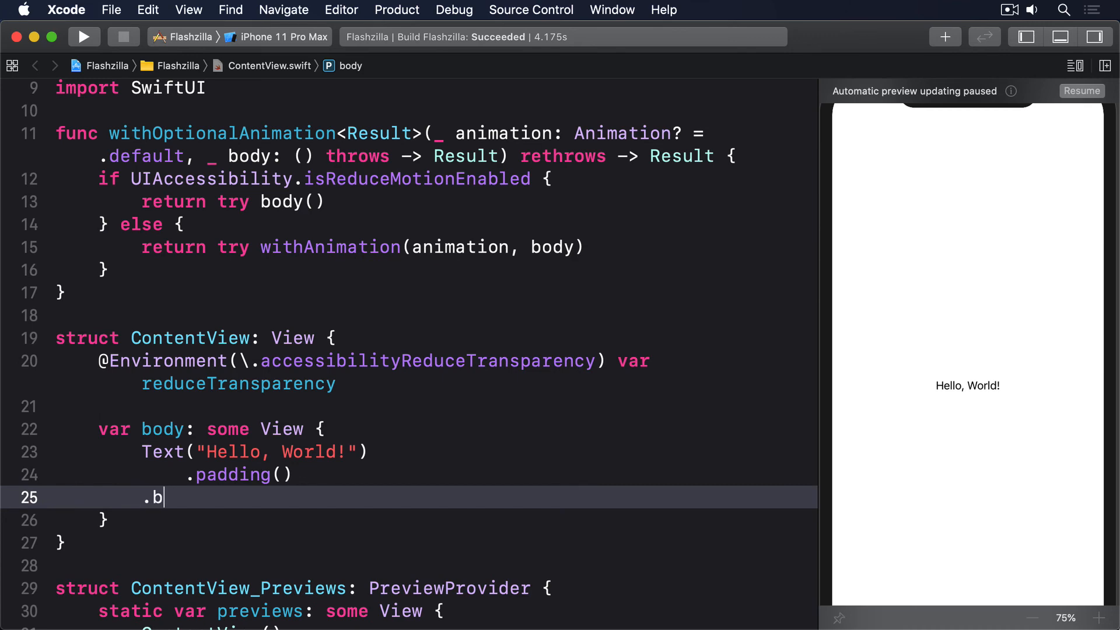
{"action": "type", "text": "ackground(reduceTransparency ? Color.black : C)"}
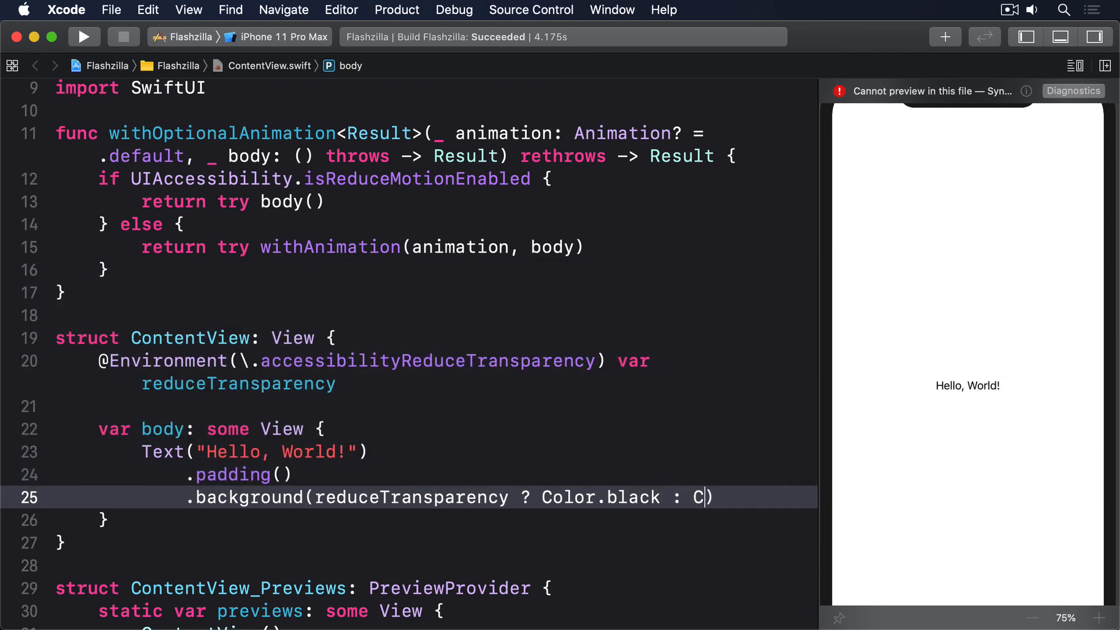
{"action": "type", "text": "olor.black.opacity(0.5"}
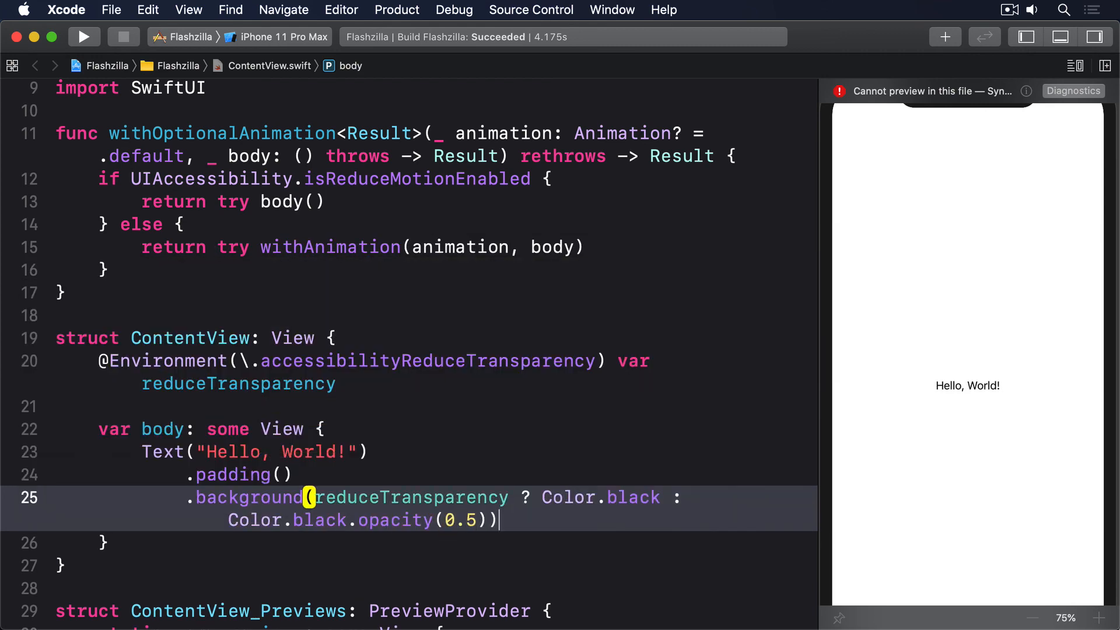
{"action": "type", "text": ".foregroundColor(Col"}
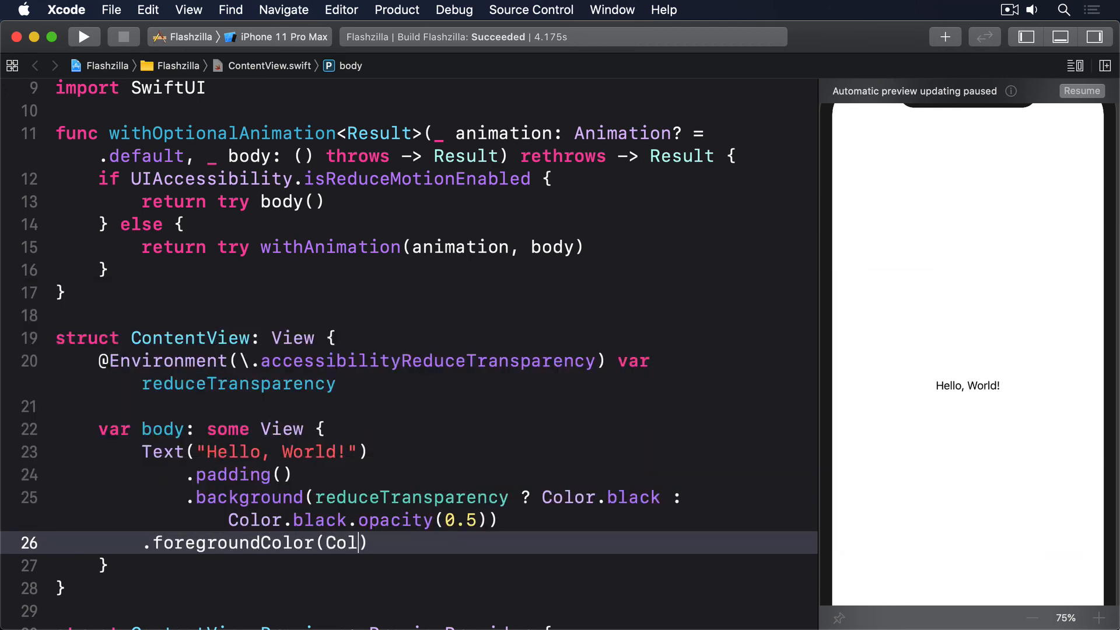